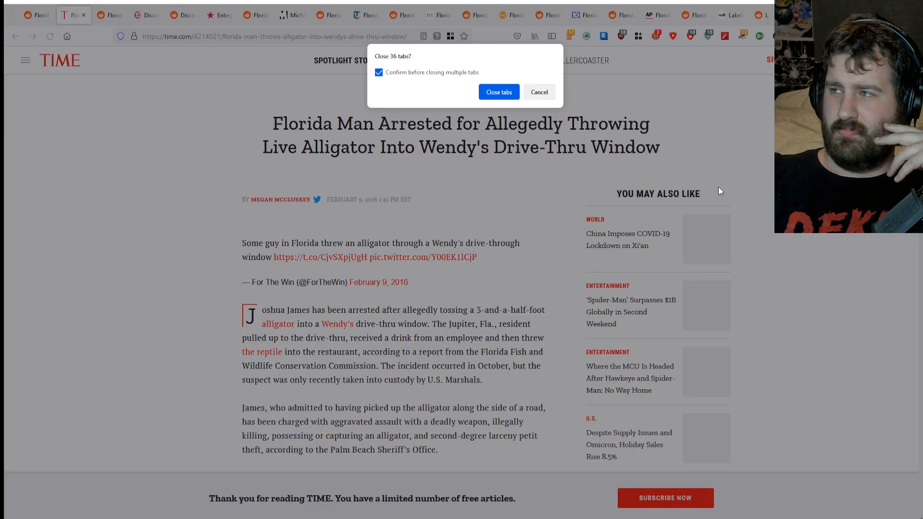
# Cancel the 'Close 36 tabs?' prompt so all tabs and the alligator article stay open.
pyautogui.click(538, 92)
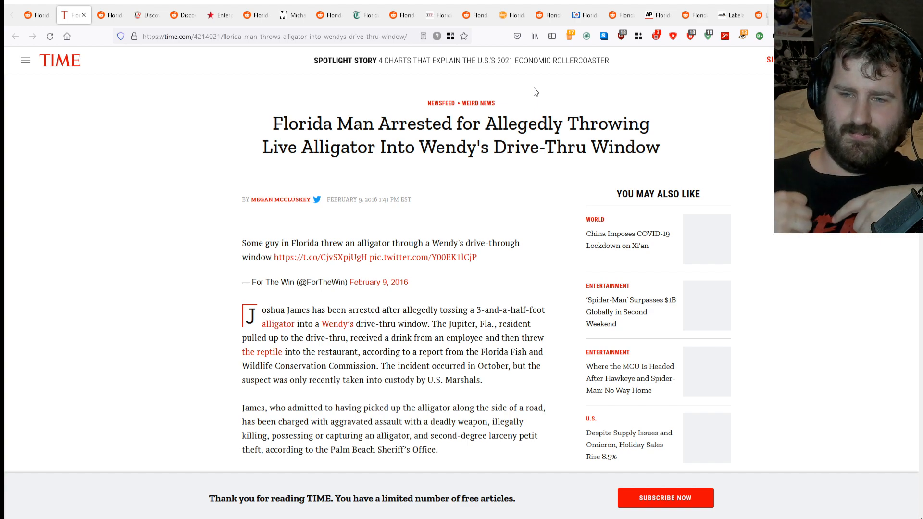
pyautogui.moveTo(418, 316)
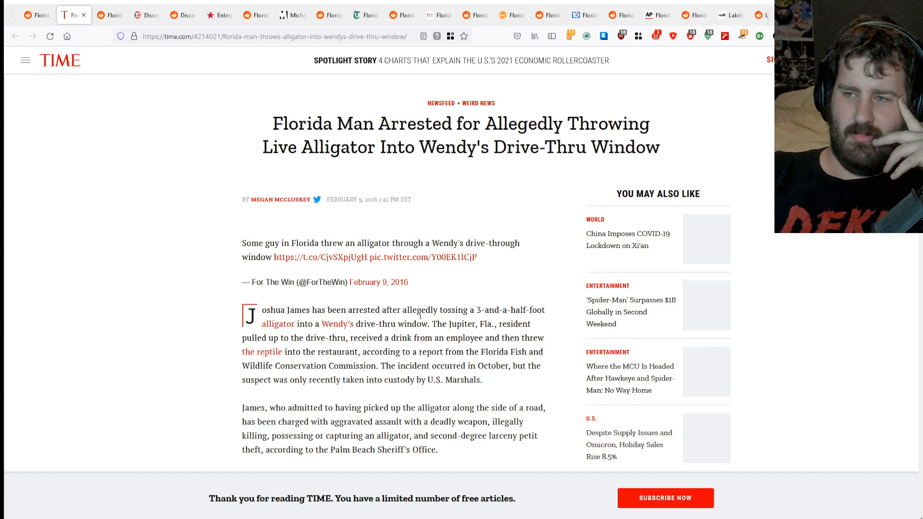
pyautogui.click(318, 257)
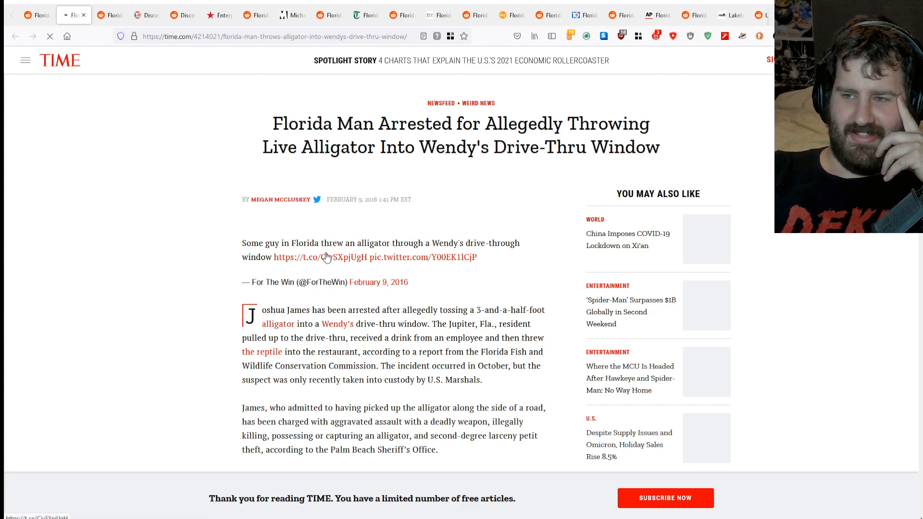
pyautogui.click(319, 257)
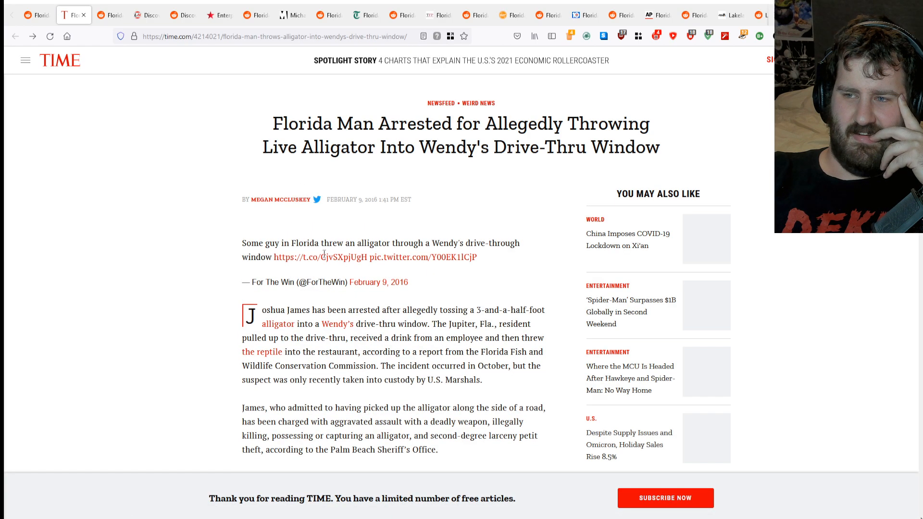
pyautogui.moveTo(319, 257)
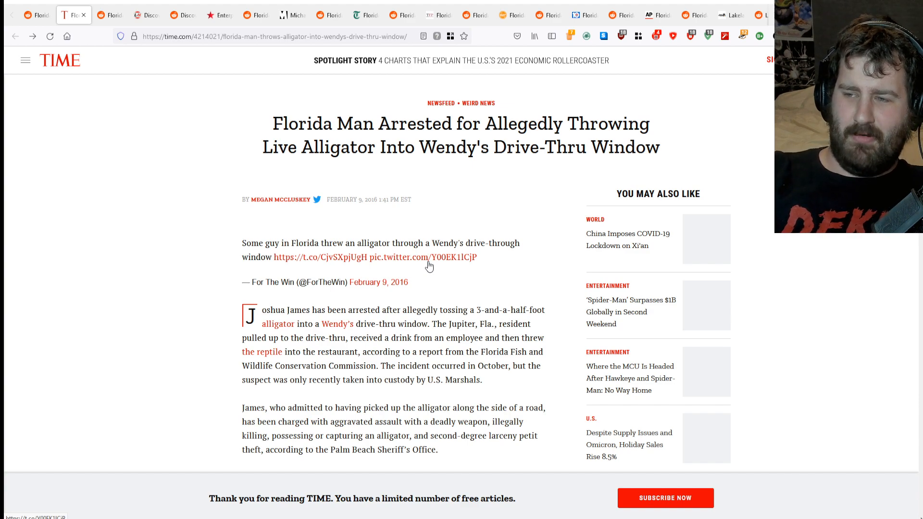
pyautogui.moveTo(398, 276)
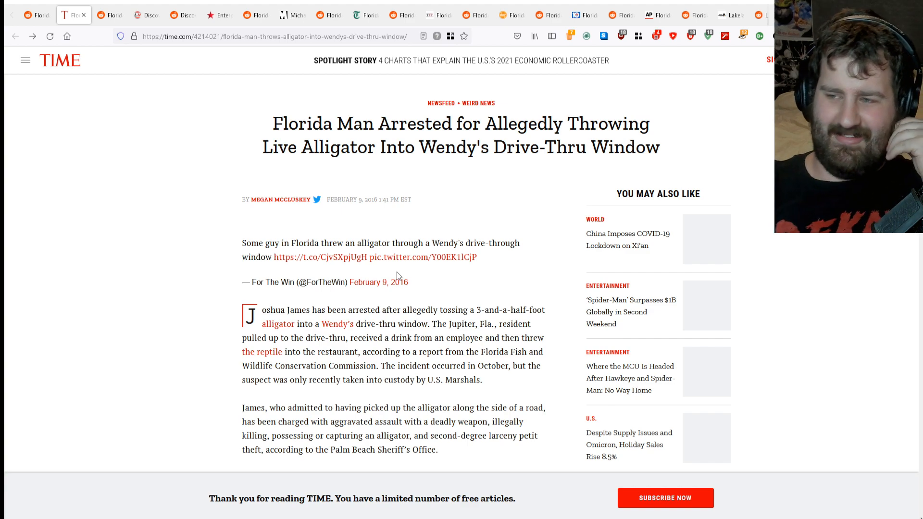
pyautogui.moveTo(386, 288)
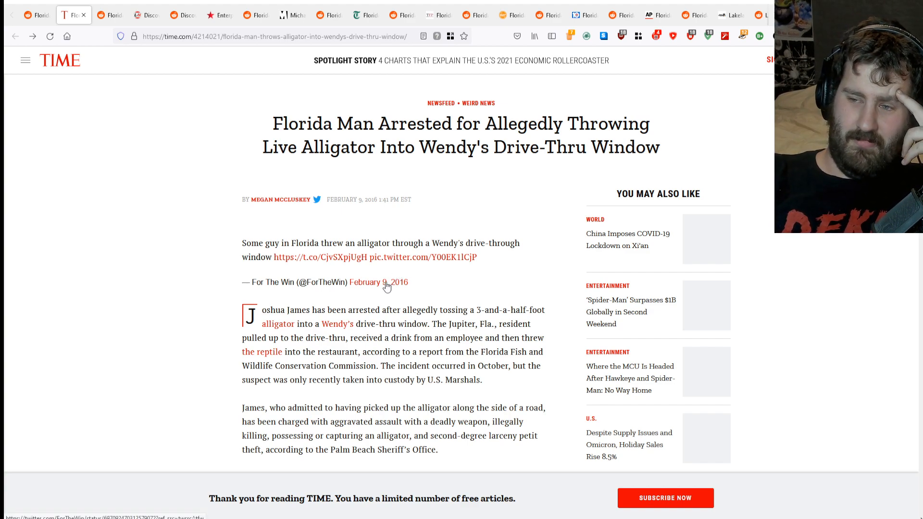
pyautogui.moveTo(382, 286)
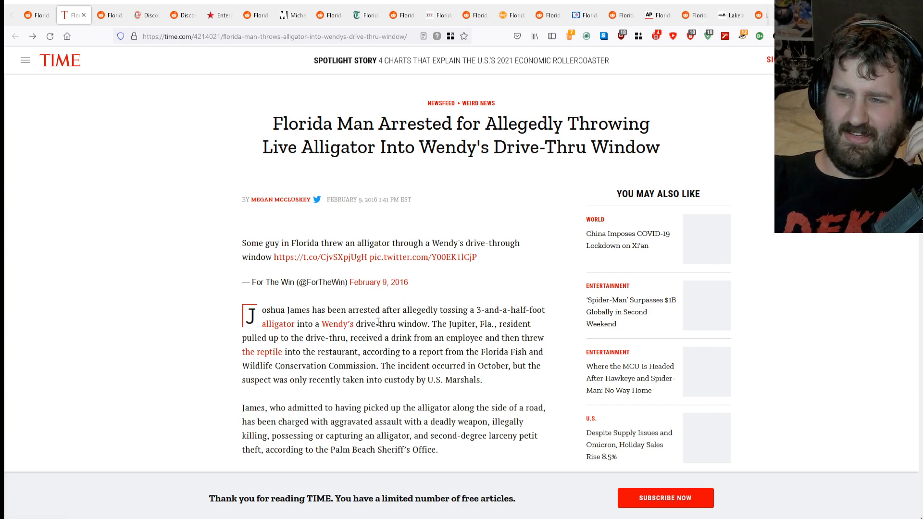
pyautogui.scroll(-3)
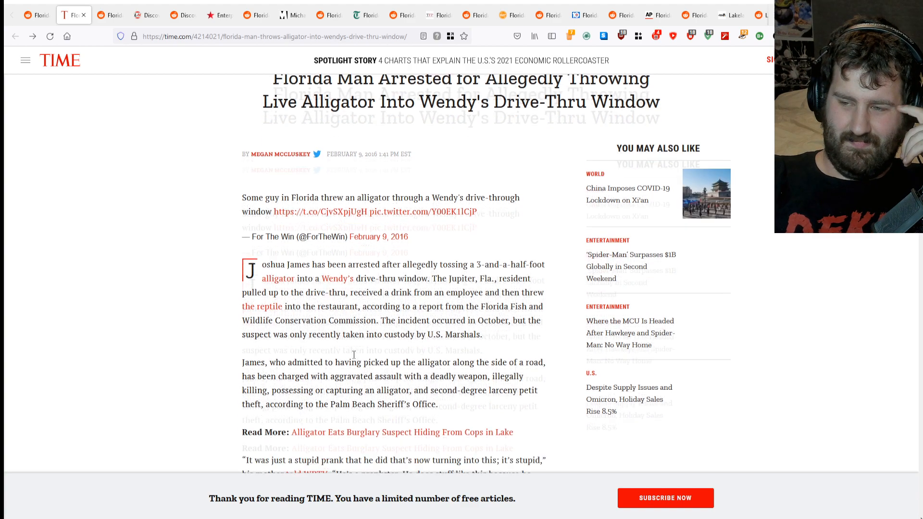
pyautogui.scroll(-3)
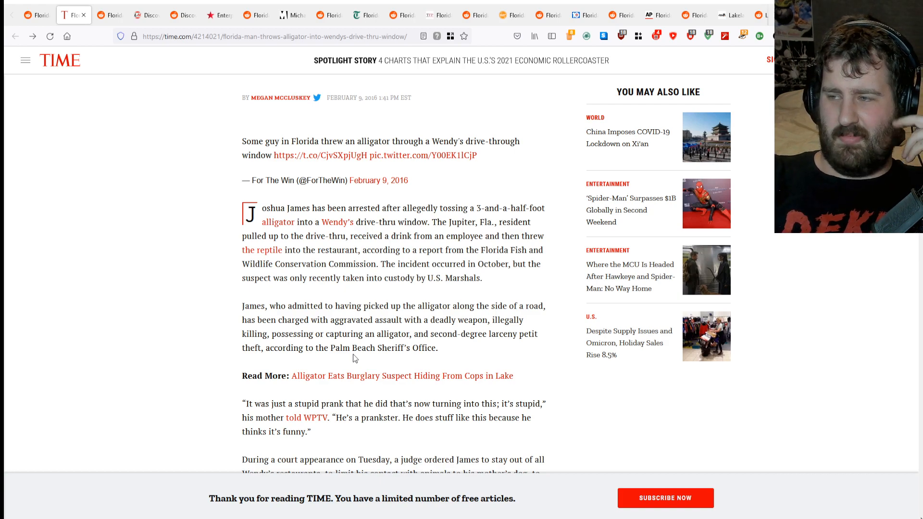
pyautogui.scroll(-3)
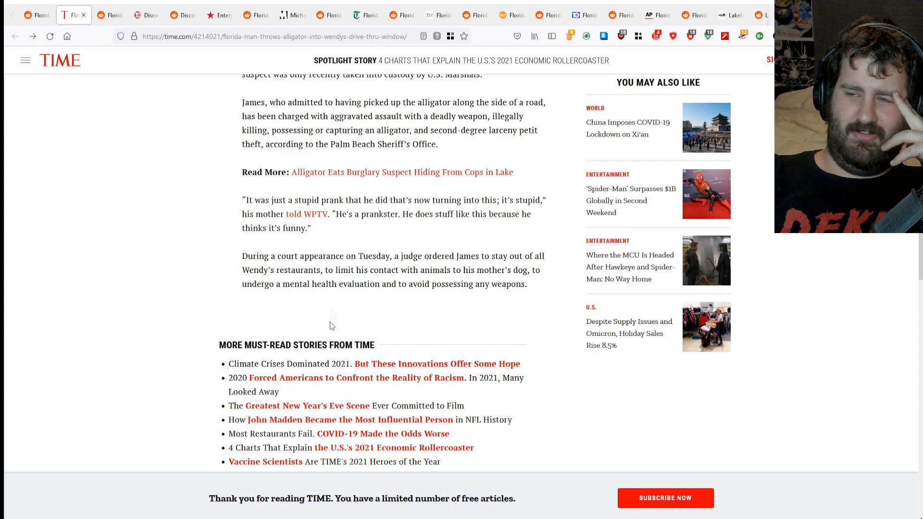
pyautogui.moveTo(399, 227)
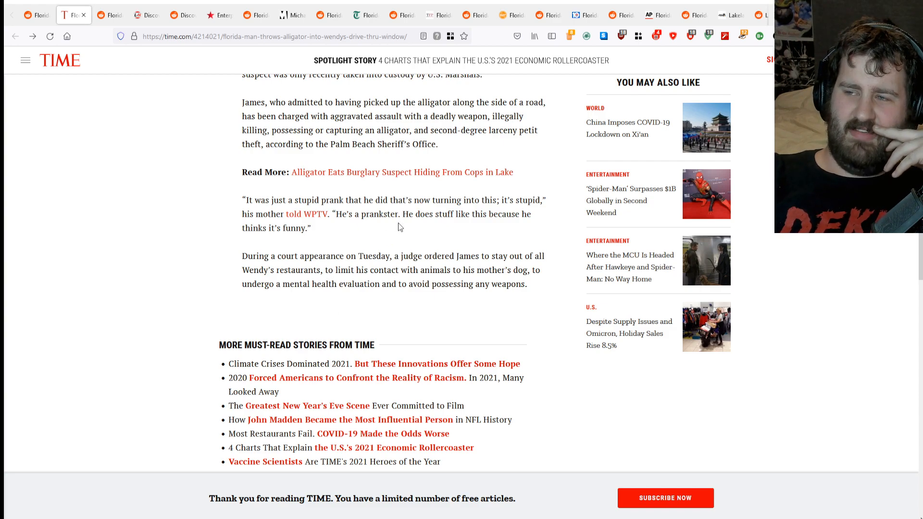
pyautogui.moveTo(395, 229)
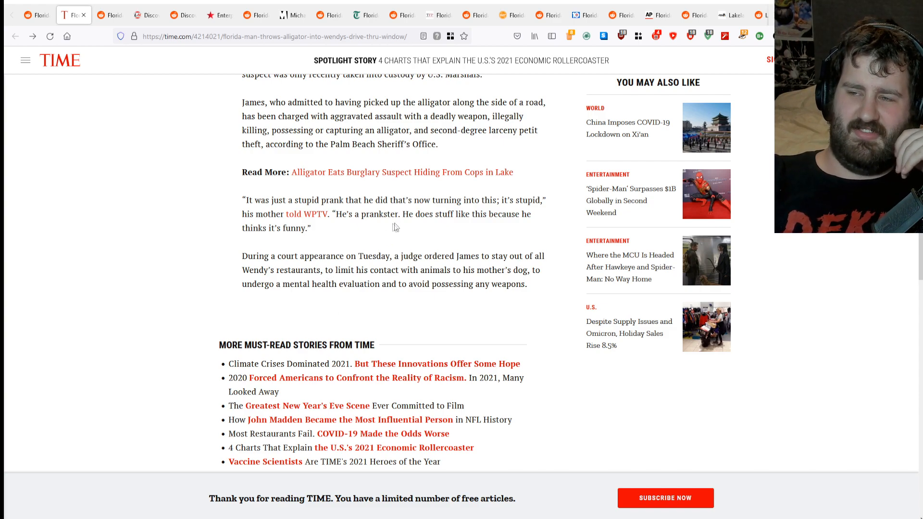
pyautogui.moveTo(353, 245)
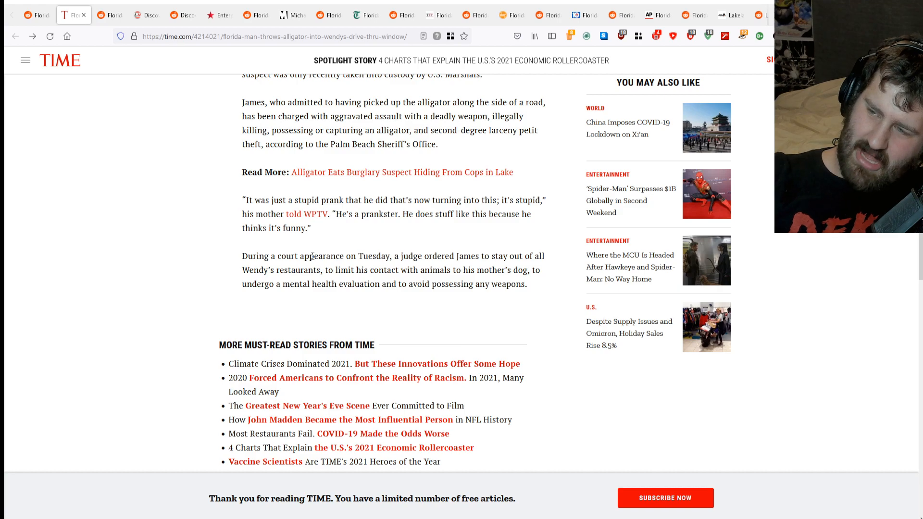
pyautogui.moveTo(253, 272)
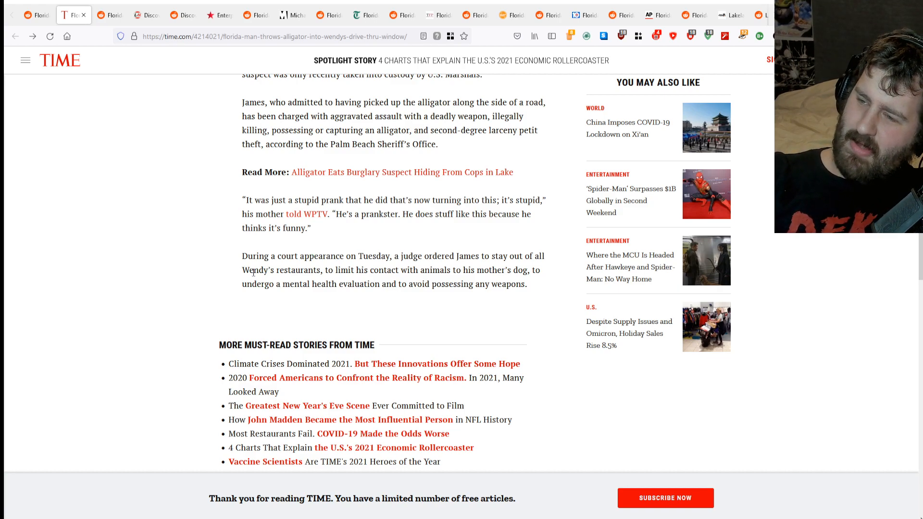
pyautogui.scroll(-3)
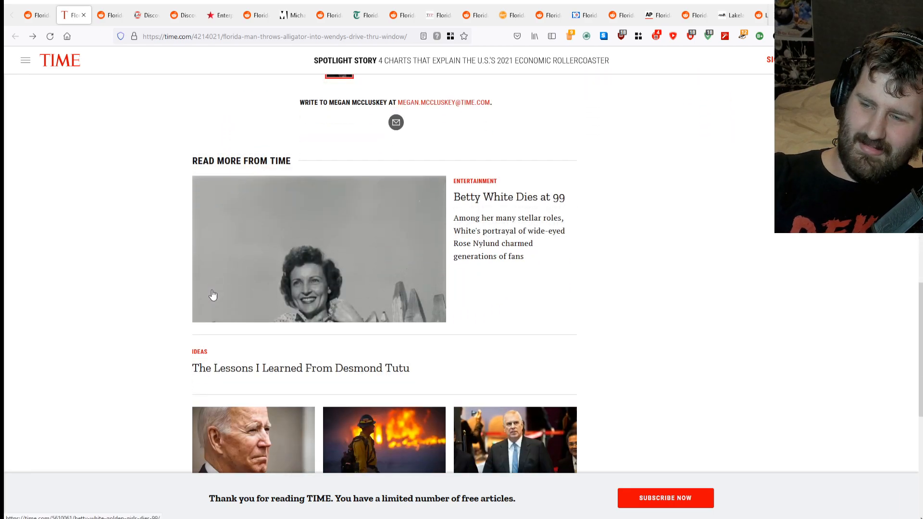
pyautogui.moveTo(206, 293)
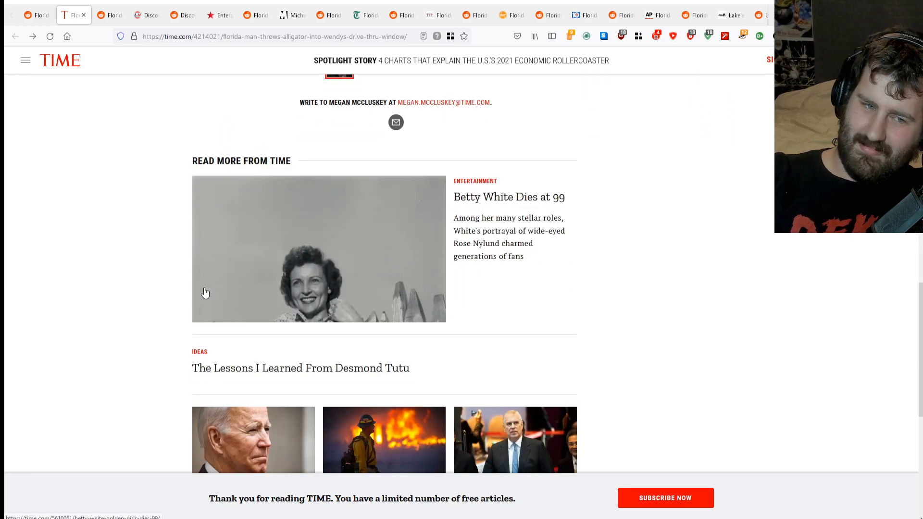
pyautogui.scroll(3)
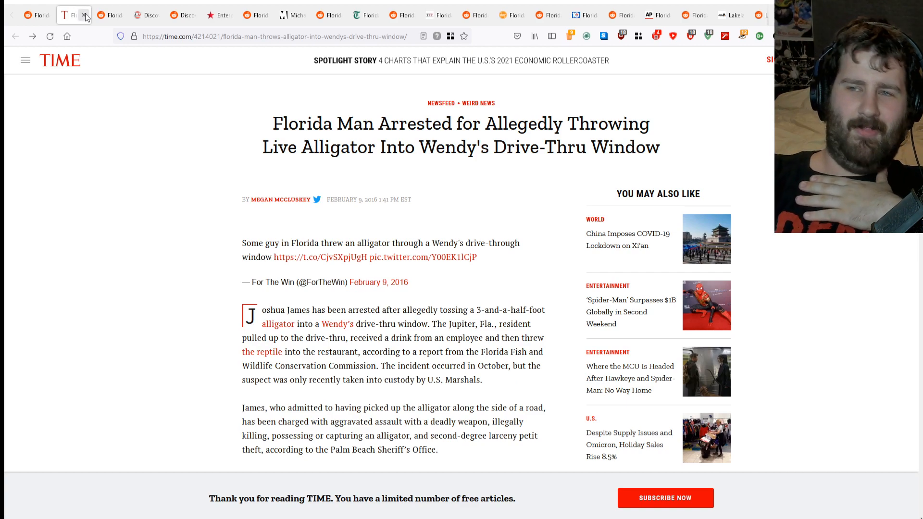
# Close the TIME article and read down the r/FloridaMan alligator post's comment thread.
pyautogui.click(70, 14)
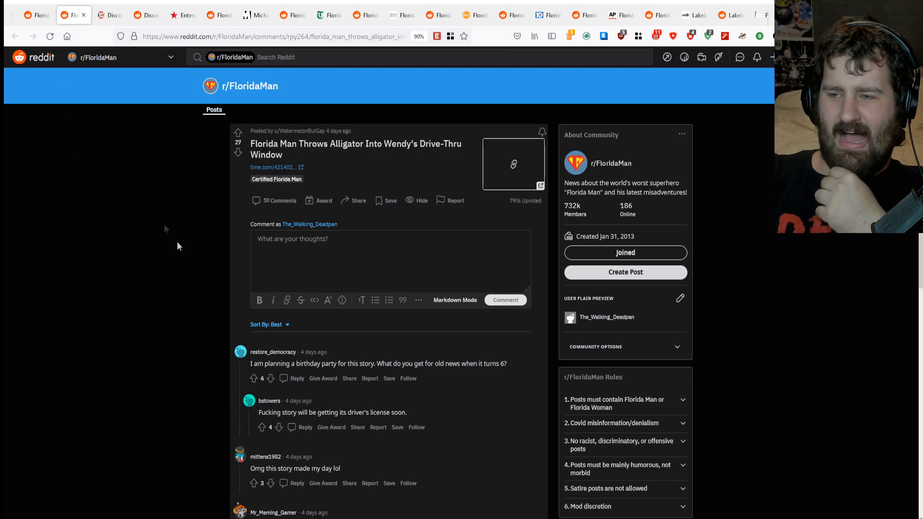
pyautogui.moveTo(557, 352)
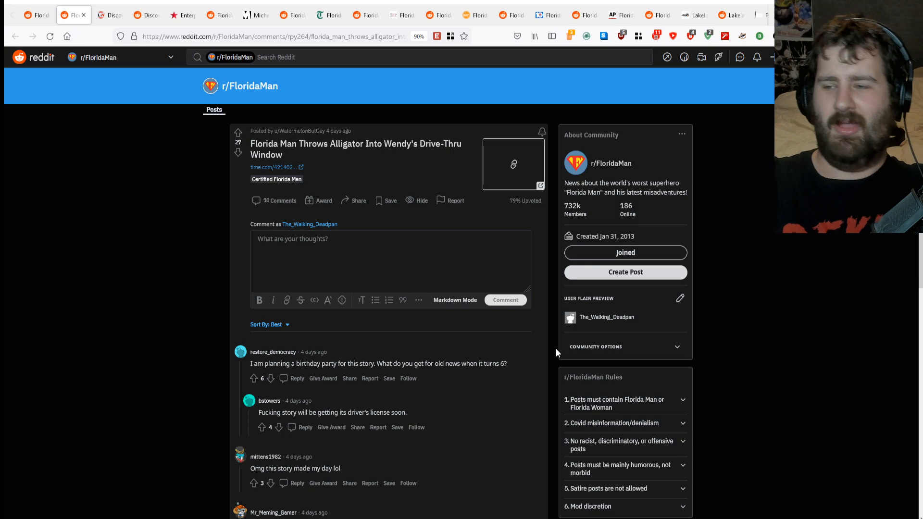
pyautogui.moveTo(520, 355)
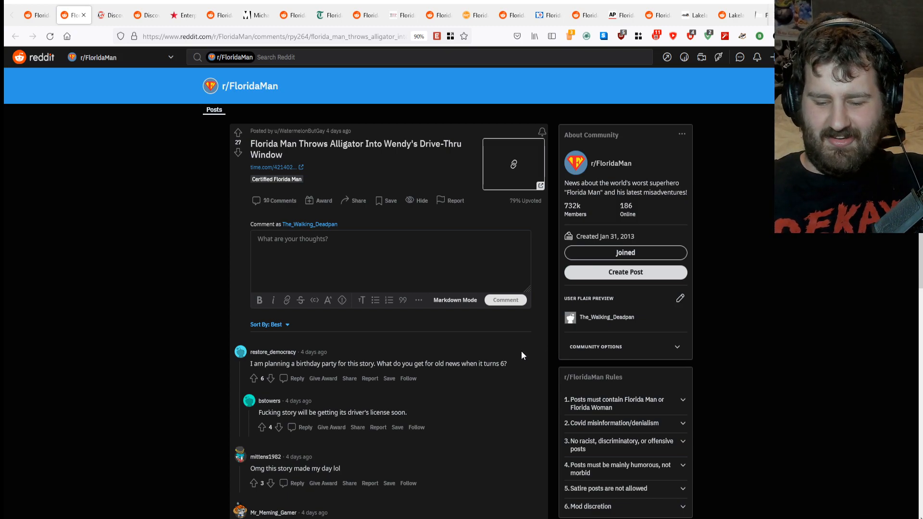
pyautogui.moveTo(425, 383)
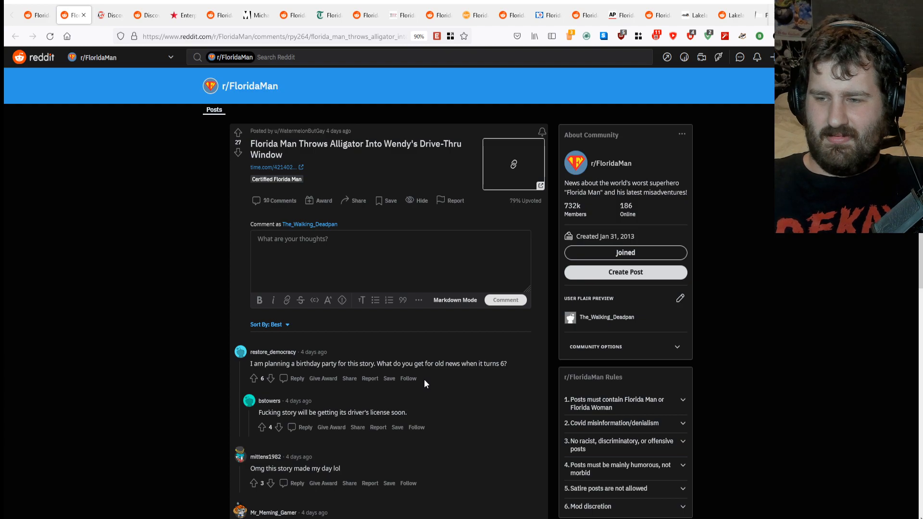
pyautogui.scroll(-3)
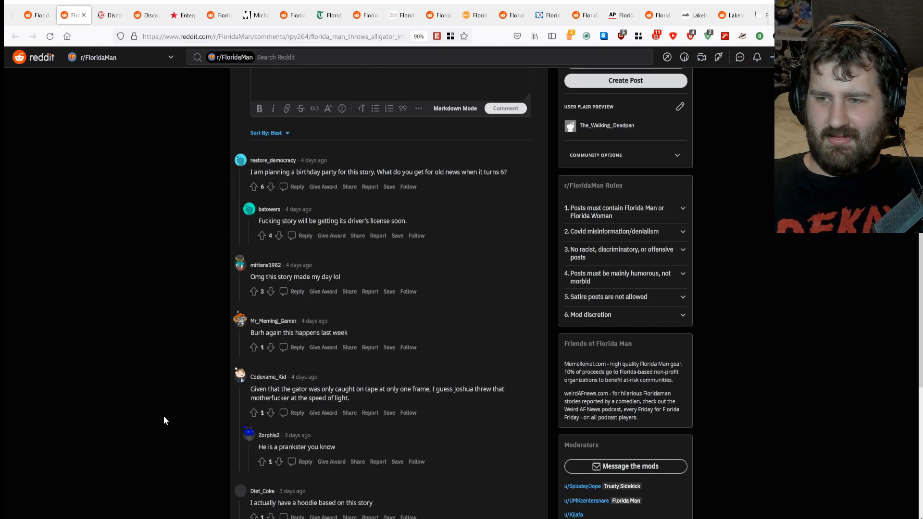
pyautogui.moveTo(200, 403)
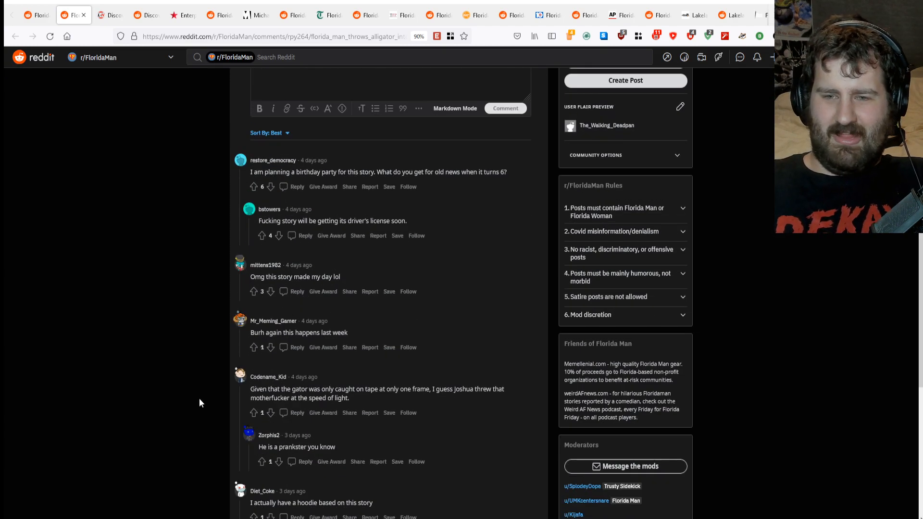
pyautogui.scroll(-3)
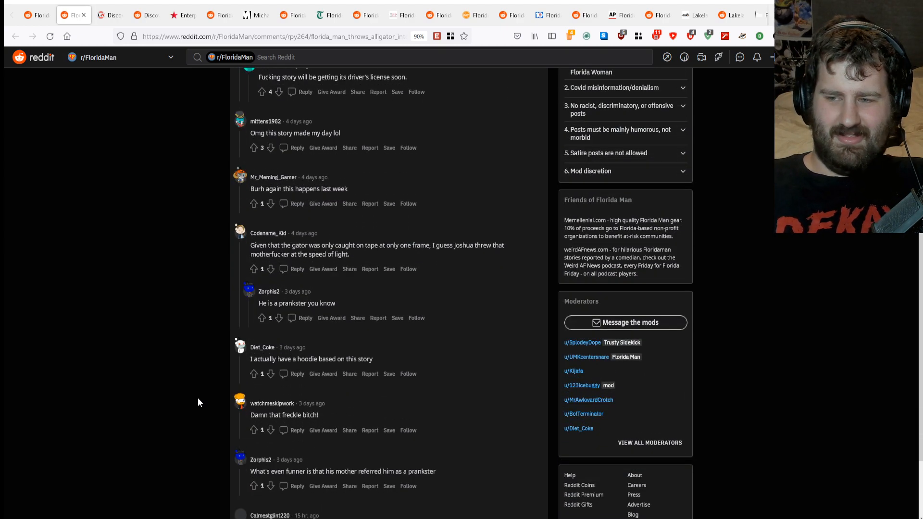